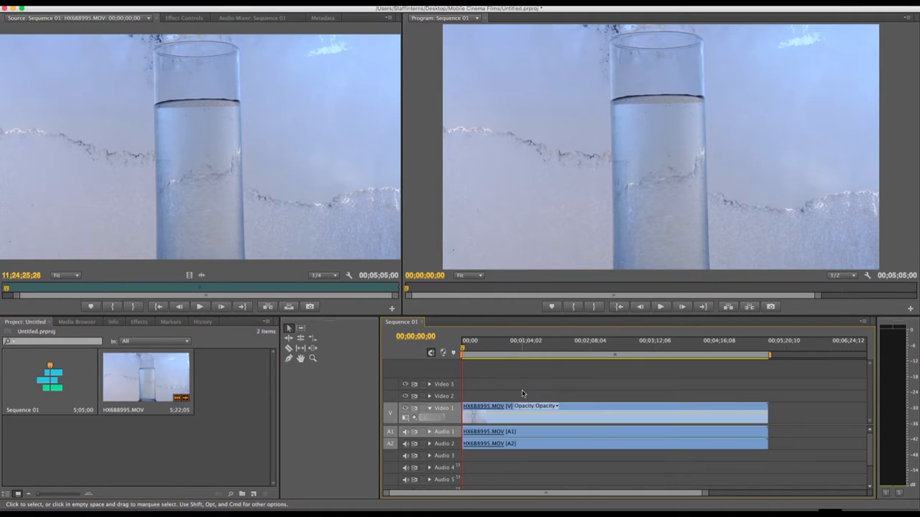
mouse_move(523, 391)
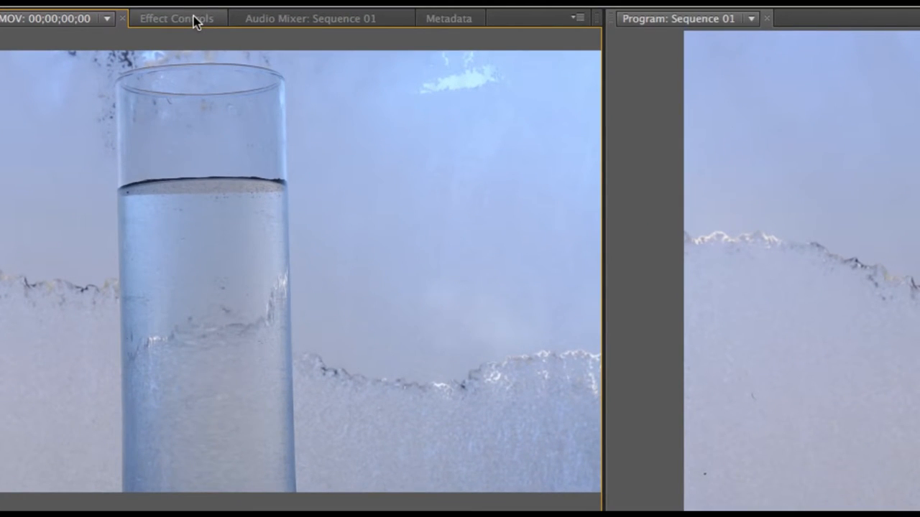
In Effect Controls, expand Motion to show Position, Scale, Rotation and Anchor Point.
left_click(177, 18)
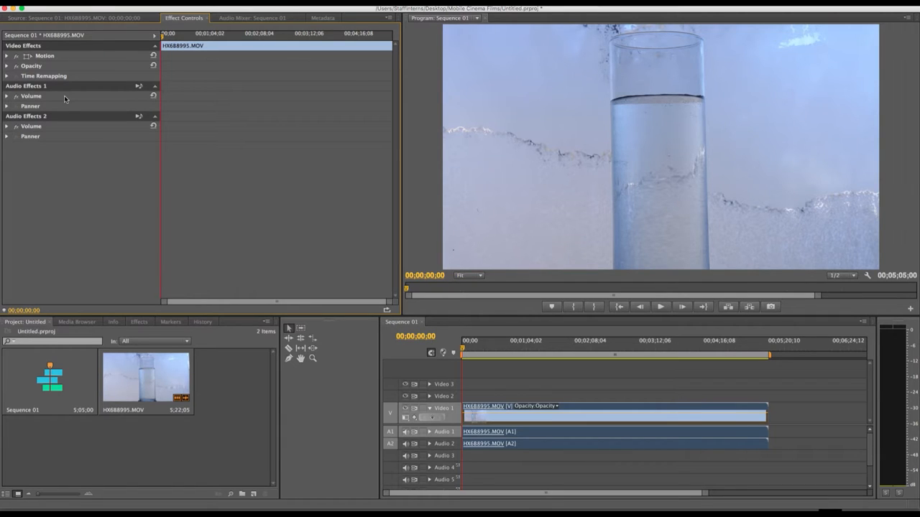
mouse_move(88, 82)
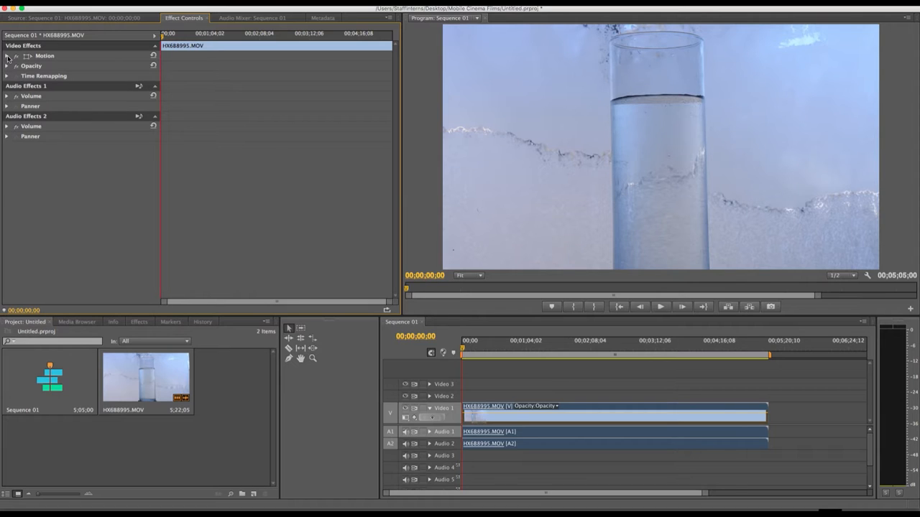
left_click(8, 56)
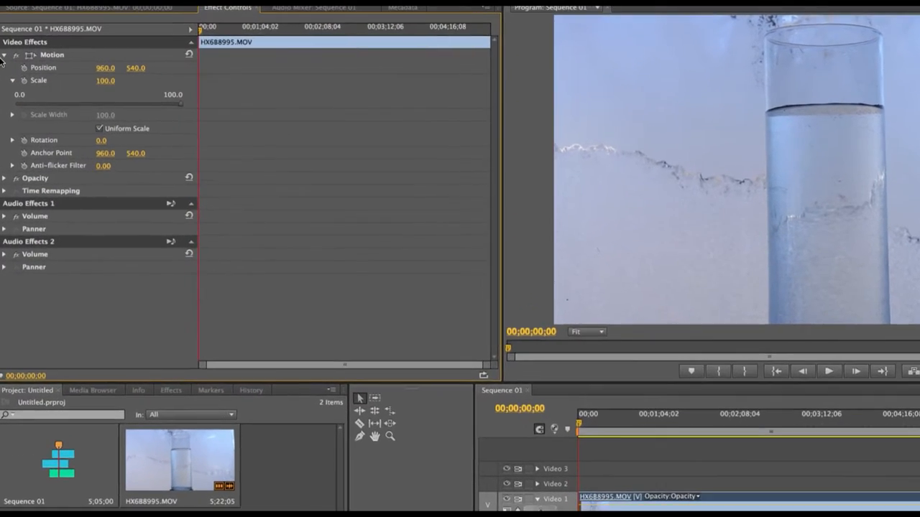
Turn on the Scale stopwatch, setting a first Scale keyframe of 100 at the sequence start.
left_click(4, 54)
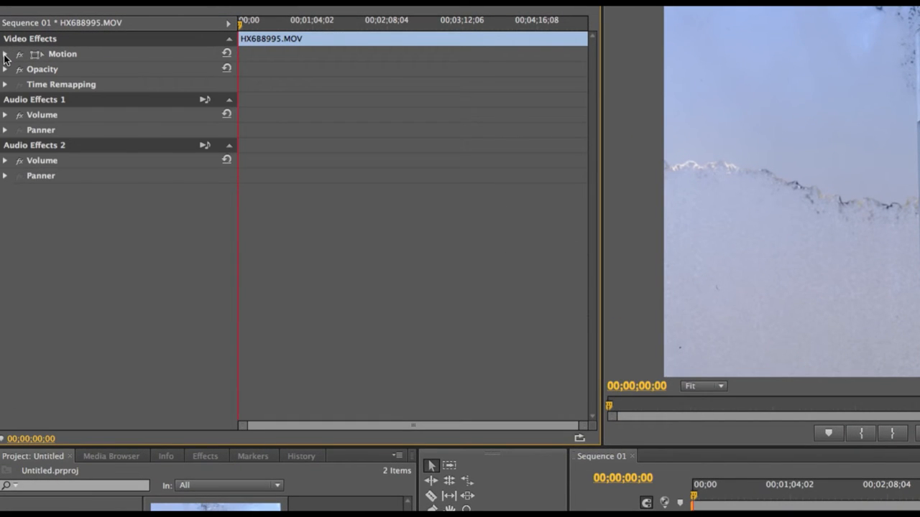
left_click(5, 54)
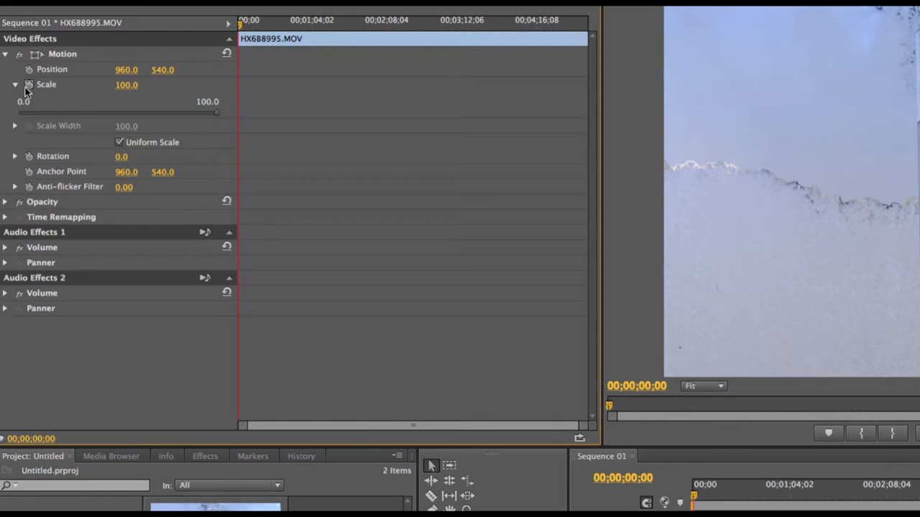
mouse_move(28, 86)
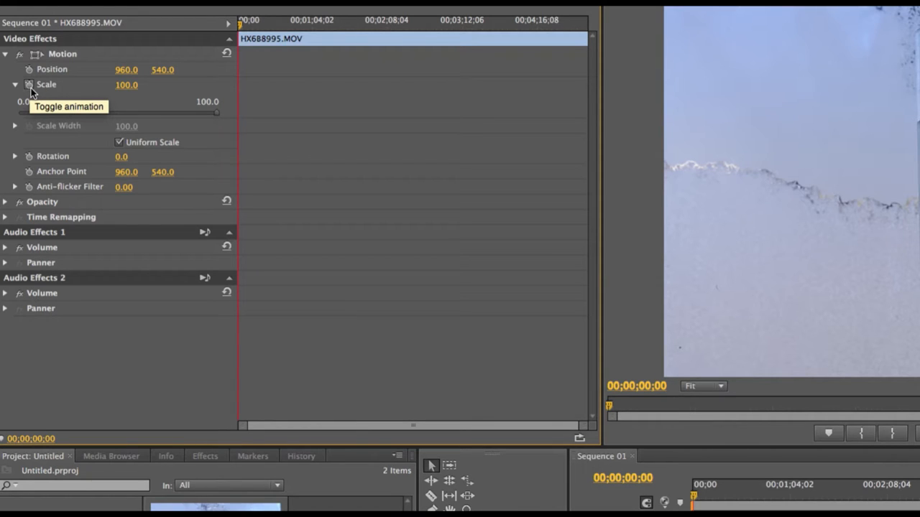
left_click(28, 84)
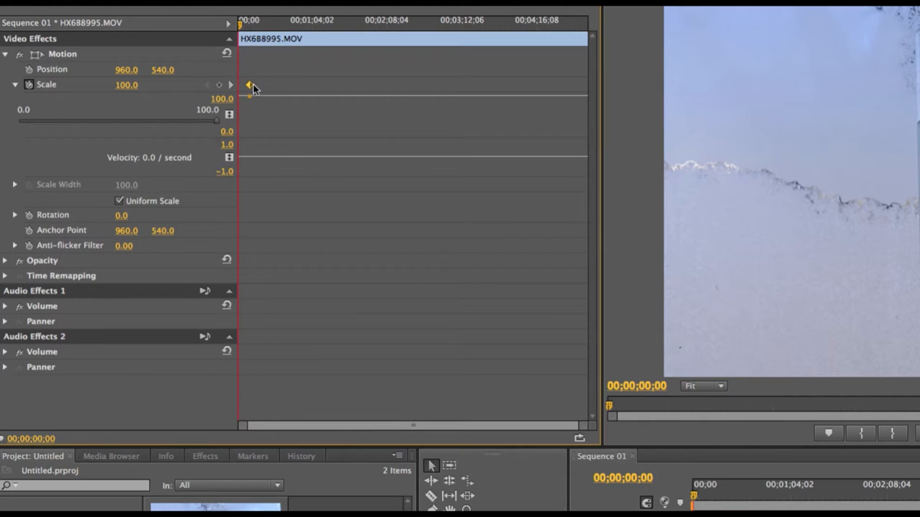
mouse_move(242, 27)
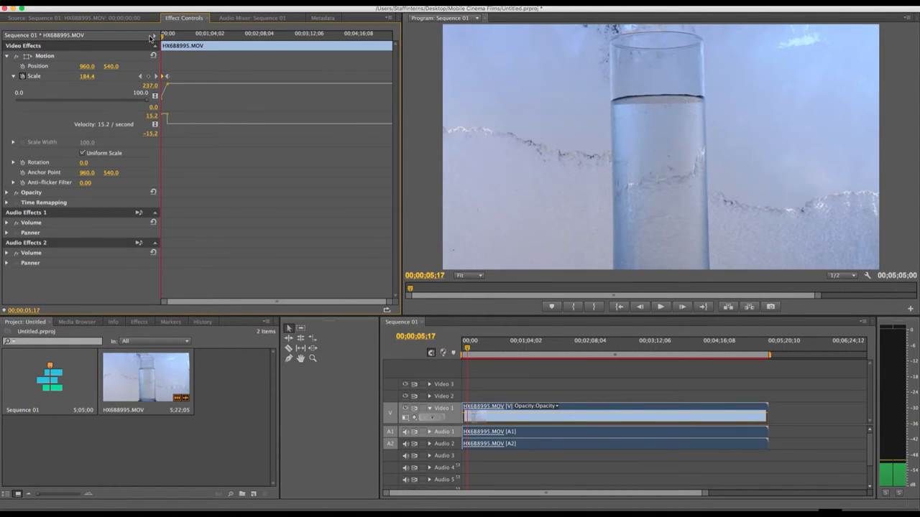
Move the 237 Scale keyframe later in time and scrub the starting Scale value smaller.
left_click(660, 306)
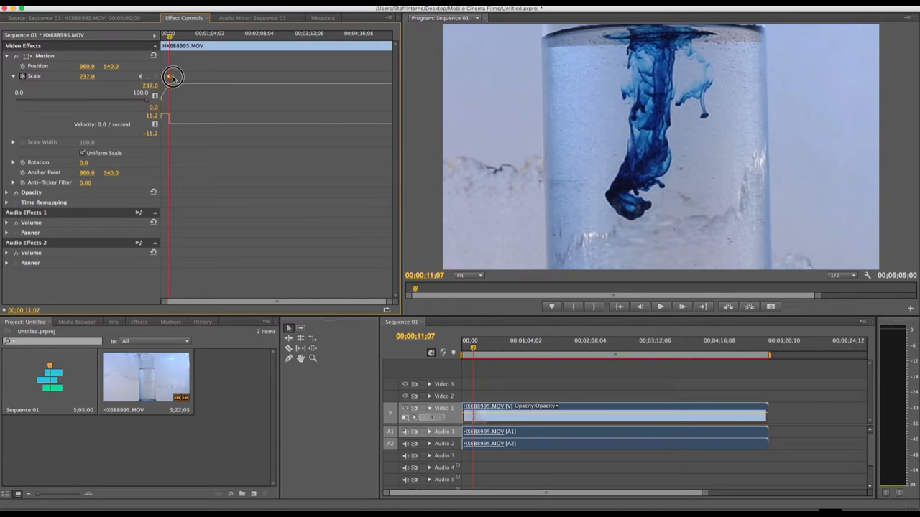
left_click_drag(173, 78, 198, 85)
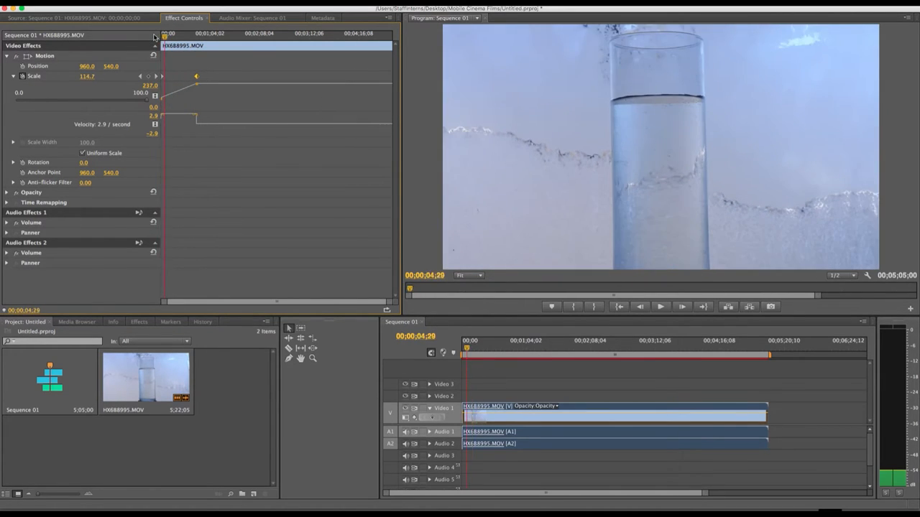
left_click(660, 306)
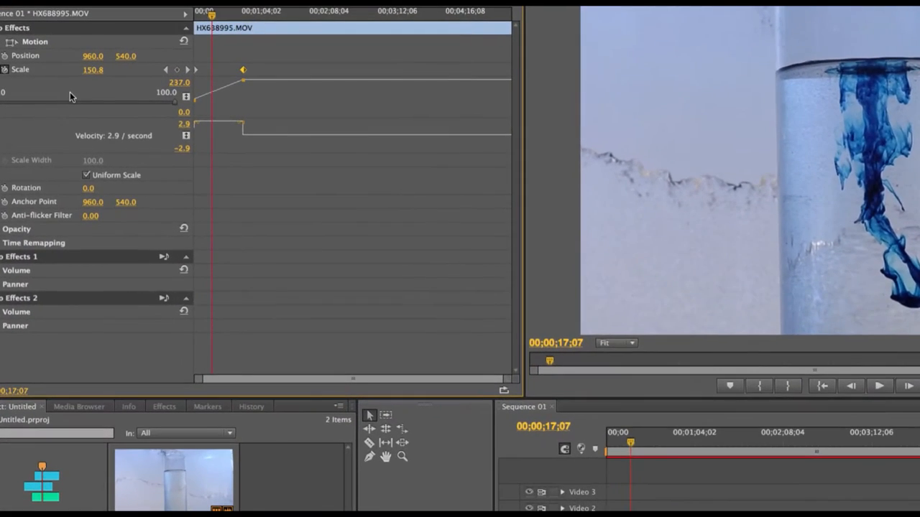
left_click(879, 385)
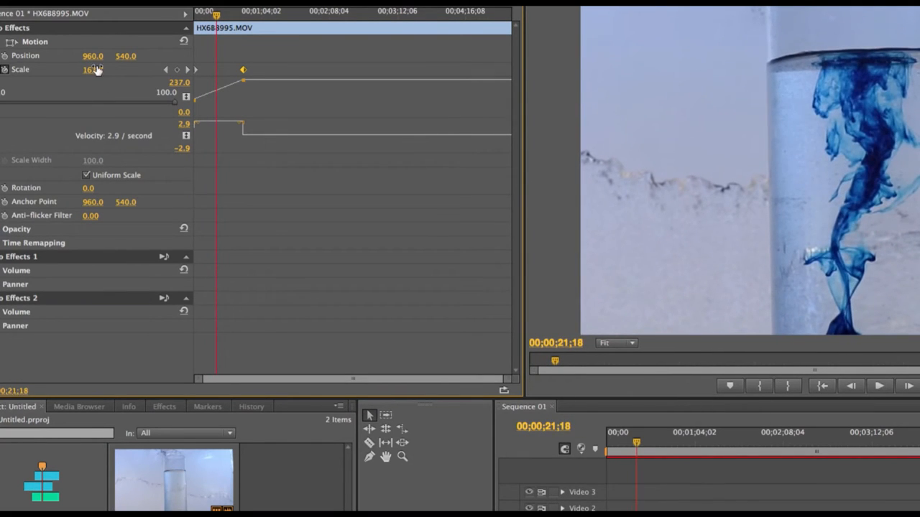
left_click_drag(97, 69, 91, 69)
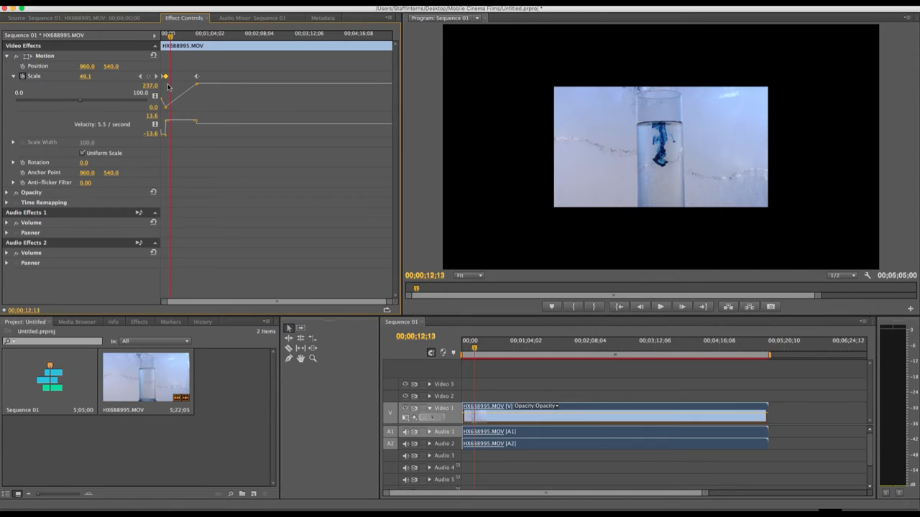
mouse_move(221, 60)
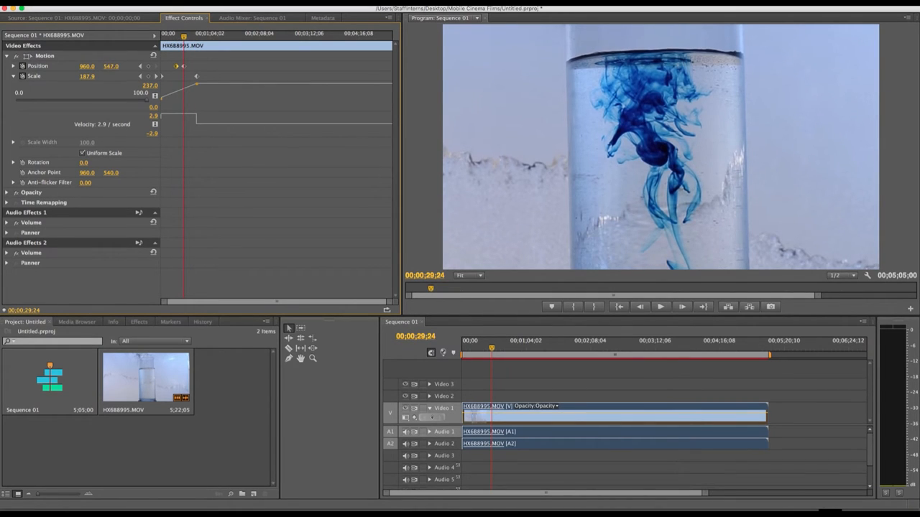
Enable Position keyframing with a first Position keyframe at the current time.
left_click(111, 66)
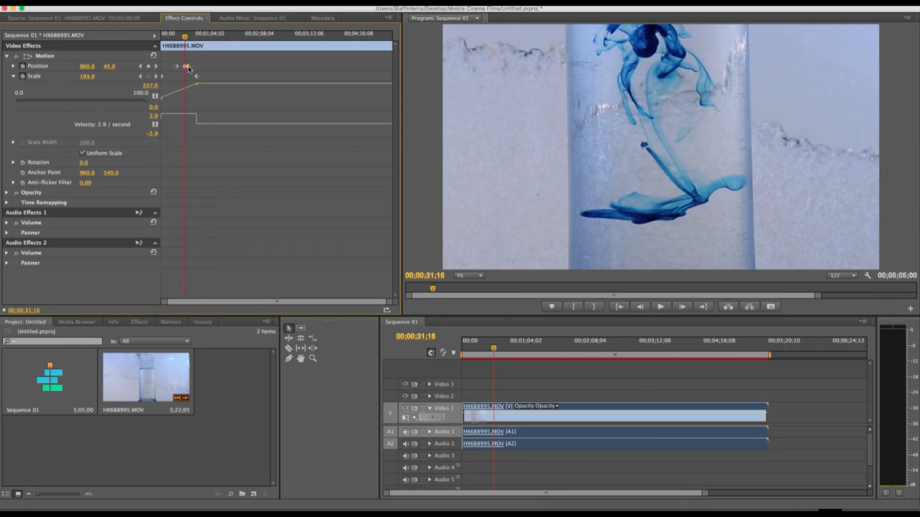
left_click(659, 306)
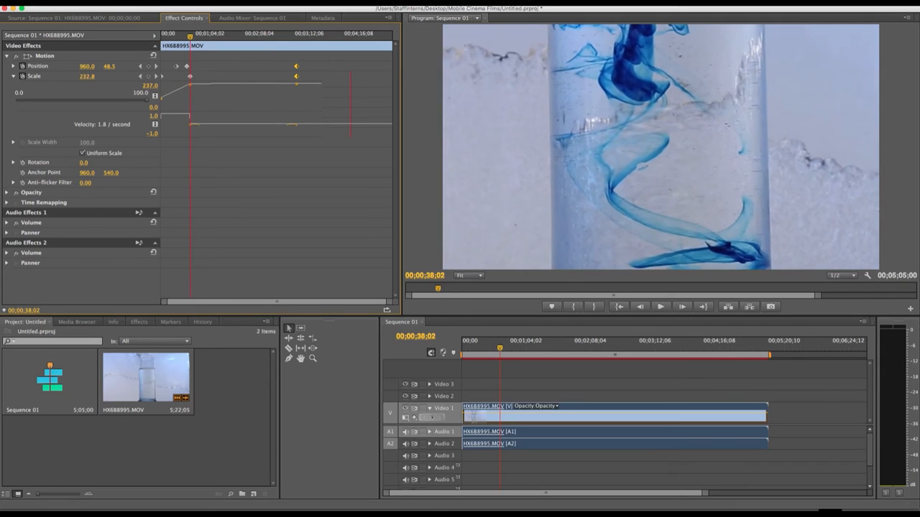
Collapse the Scale graph after the later 332 Position and 237 Scale keyframes.
left_click(544, 349)
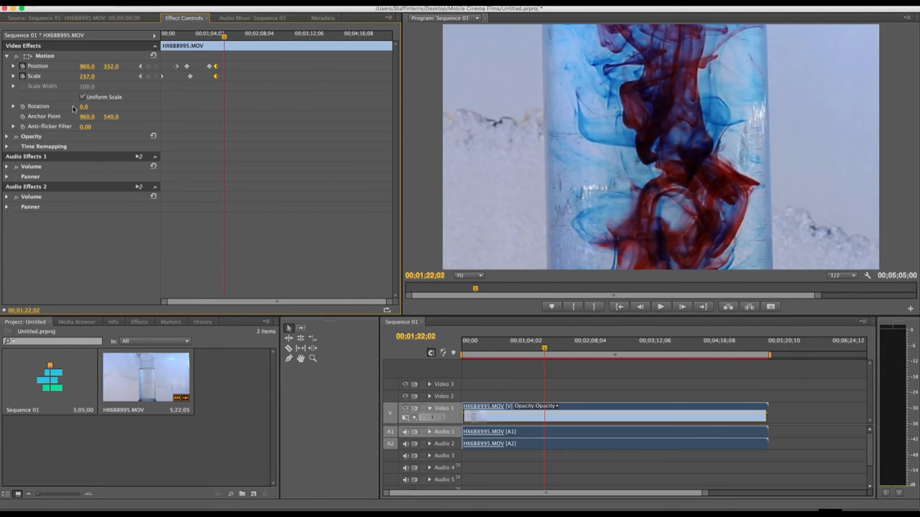
mouse_move(22, 106)
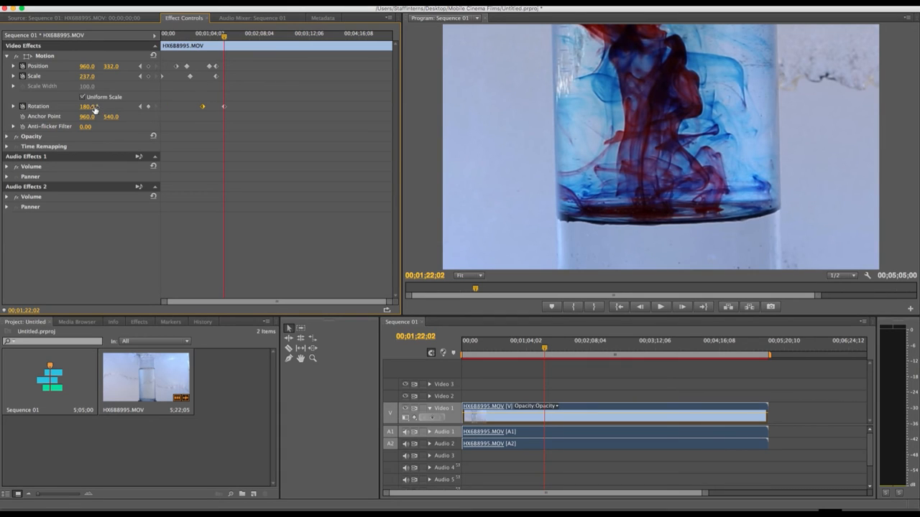
left_click(88, 106)
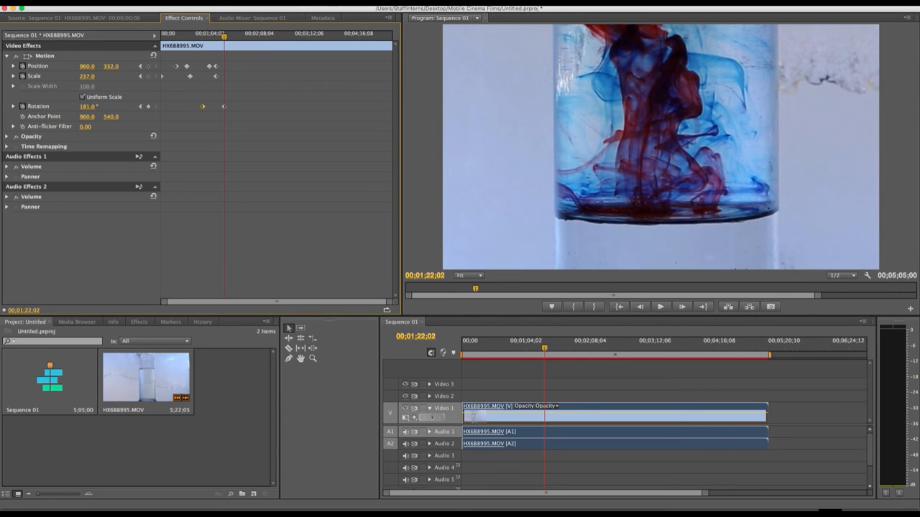
left_click(86, 105)
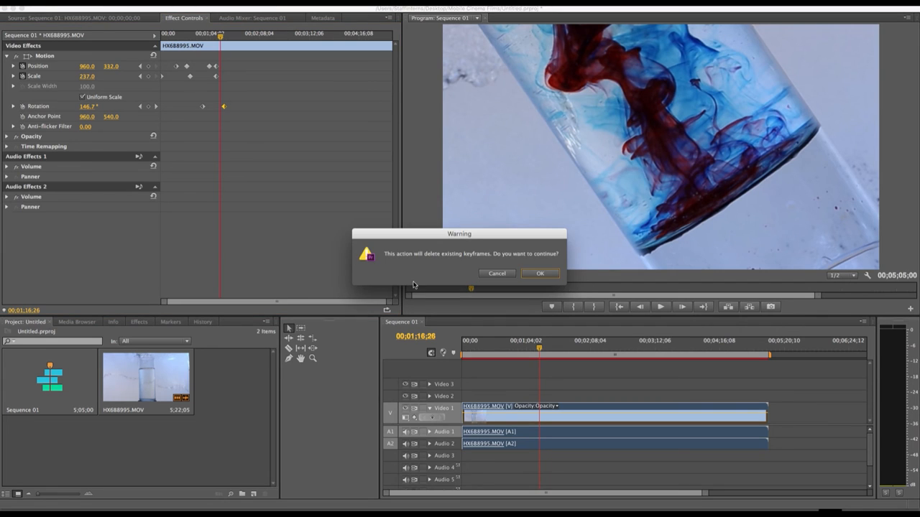
left_click(539, 273)
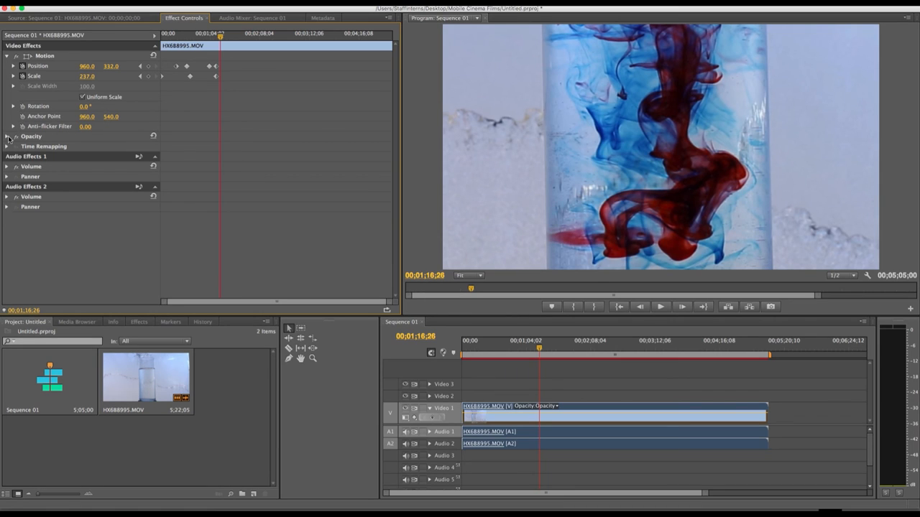
Expand Opacity and set a first 100% Opacity keyframe at the current time.
left_click(13, 136)
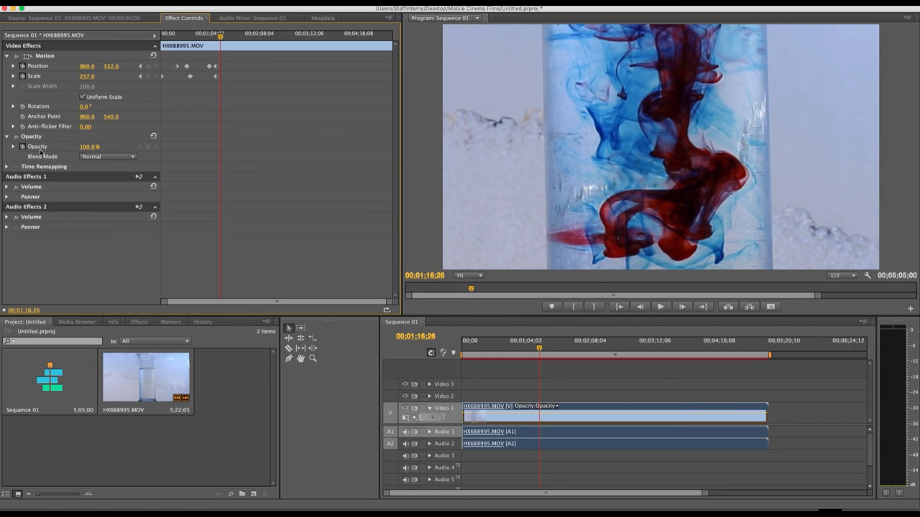
left_click(13, 146)
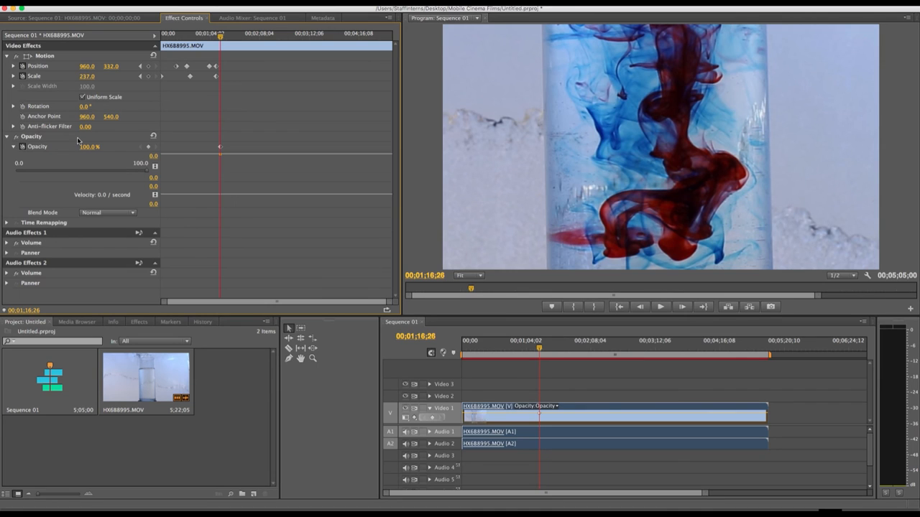
mouse_move(237, 42)
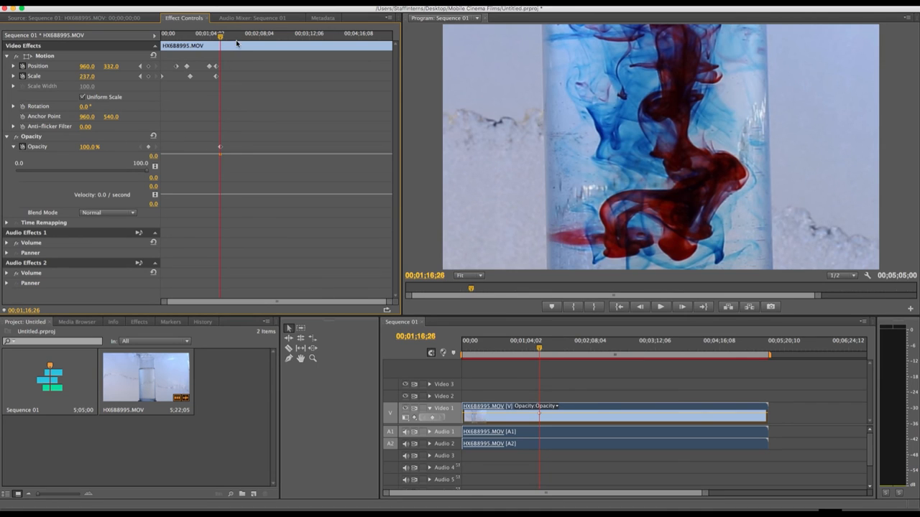